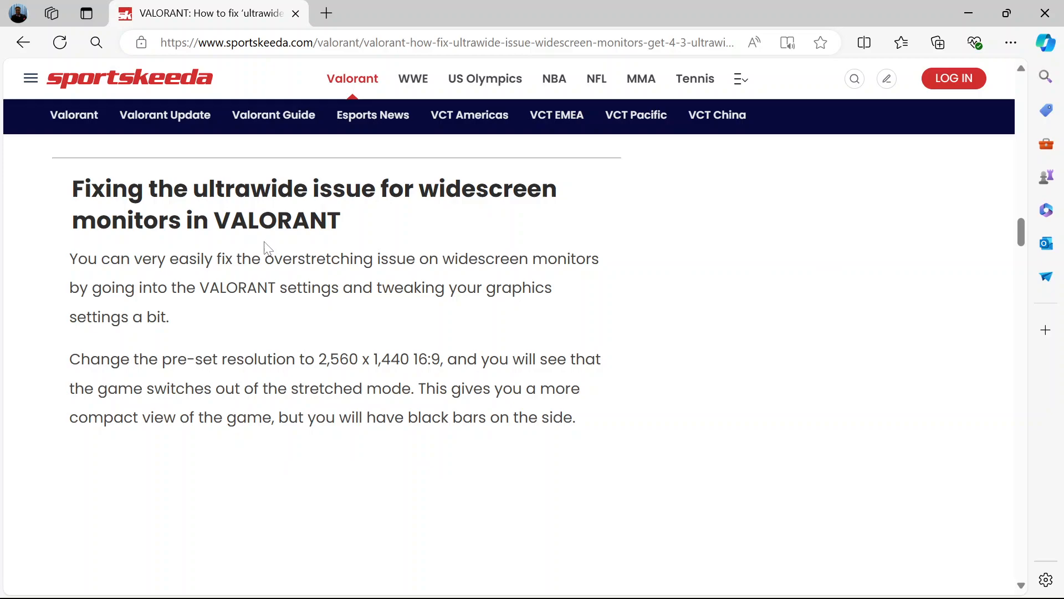
pyautogui.moveTo(249, 310)
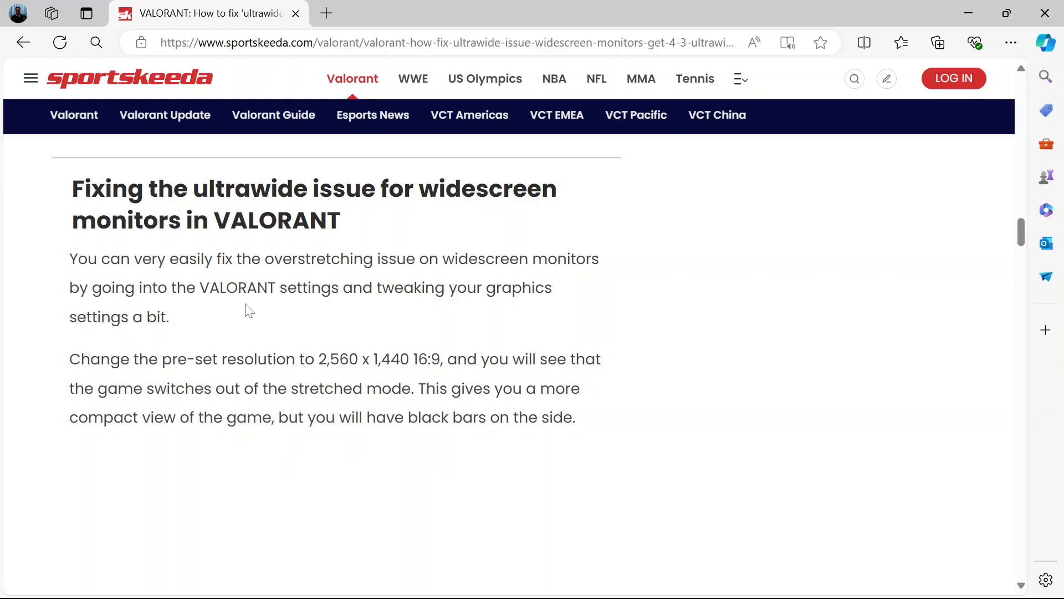
pyautogui.moveTo(252, 325)
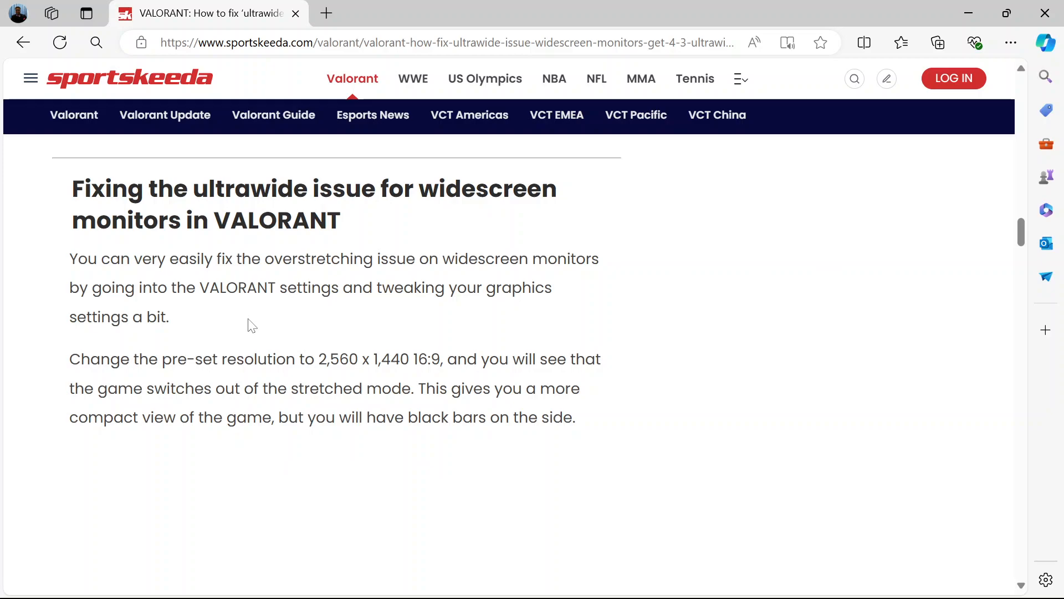
pyautogui.moveTo(267, 385)
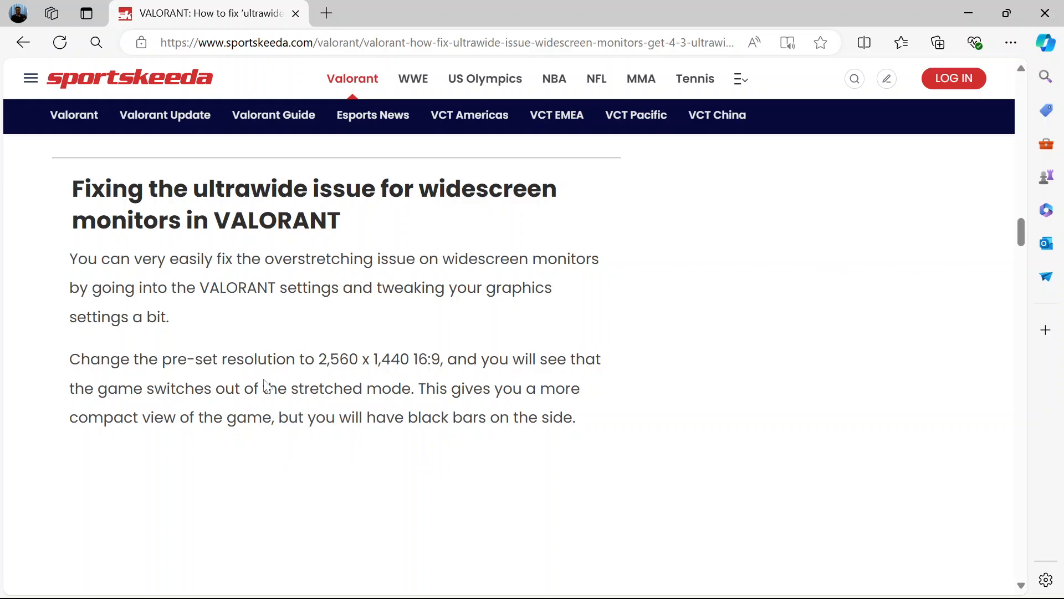
pyautogui.scroll(-3)
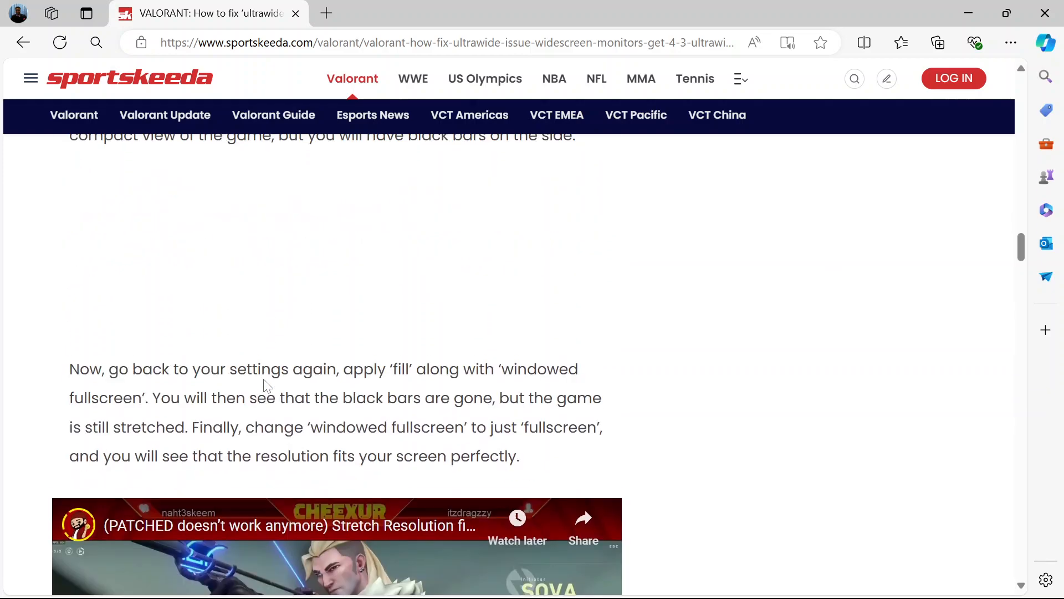
pyautogui.scroll(-3)
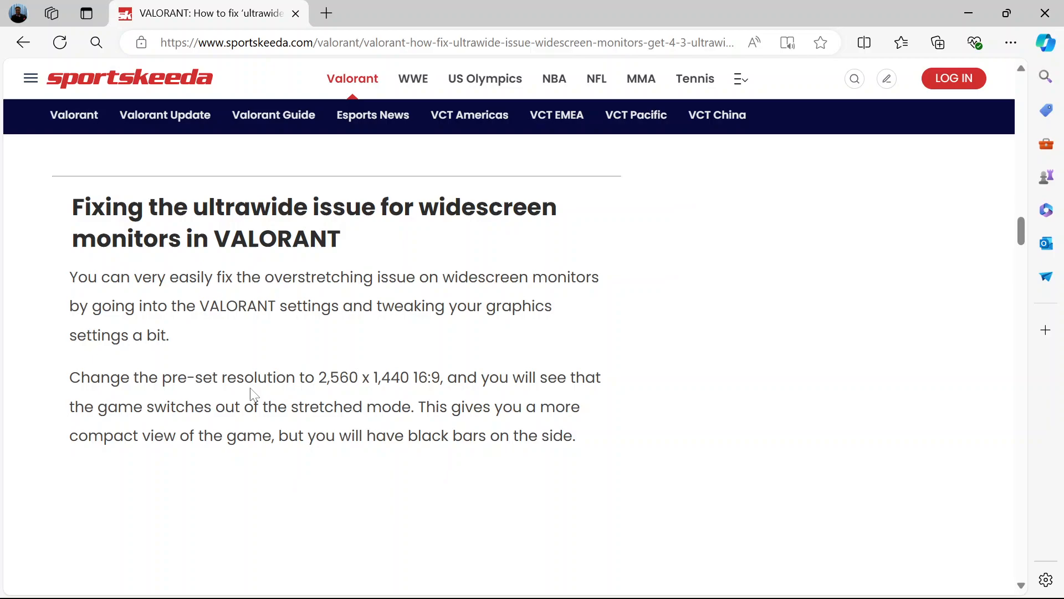
pyautogui.moveTo(414, 398)
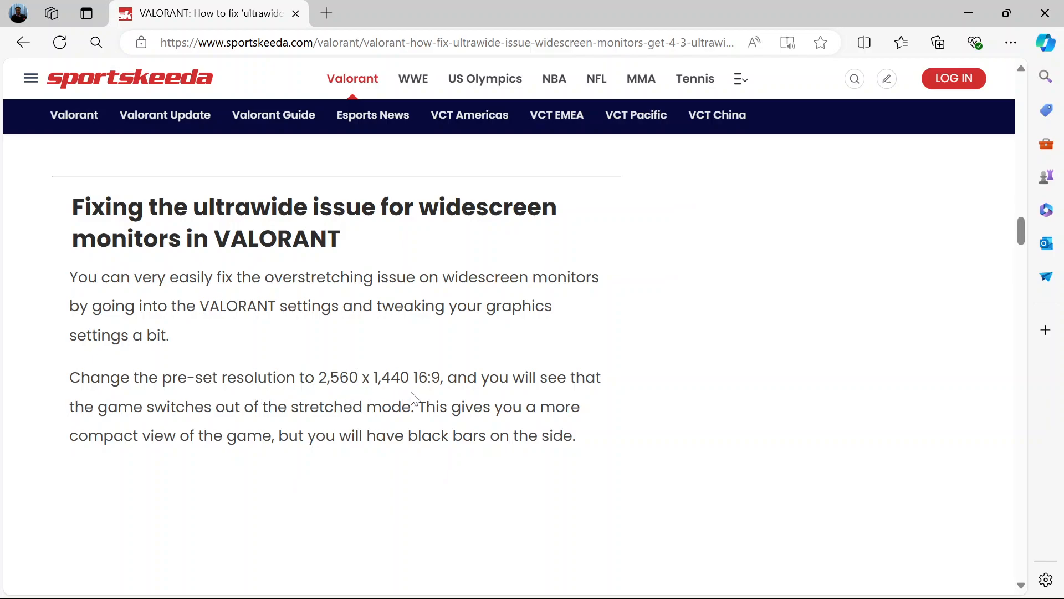
pyautogui.scroll(-3)
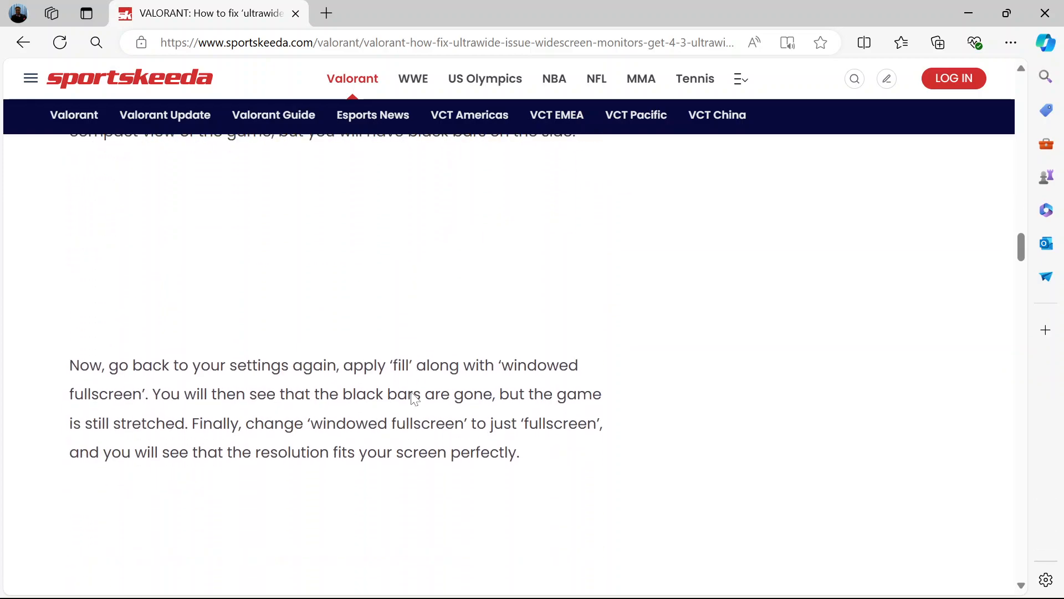
pyautogui.scroll(-3)
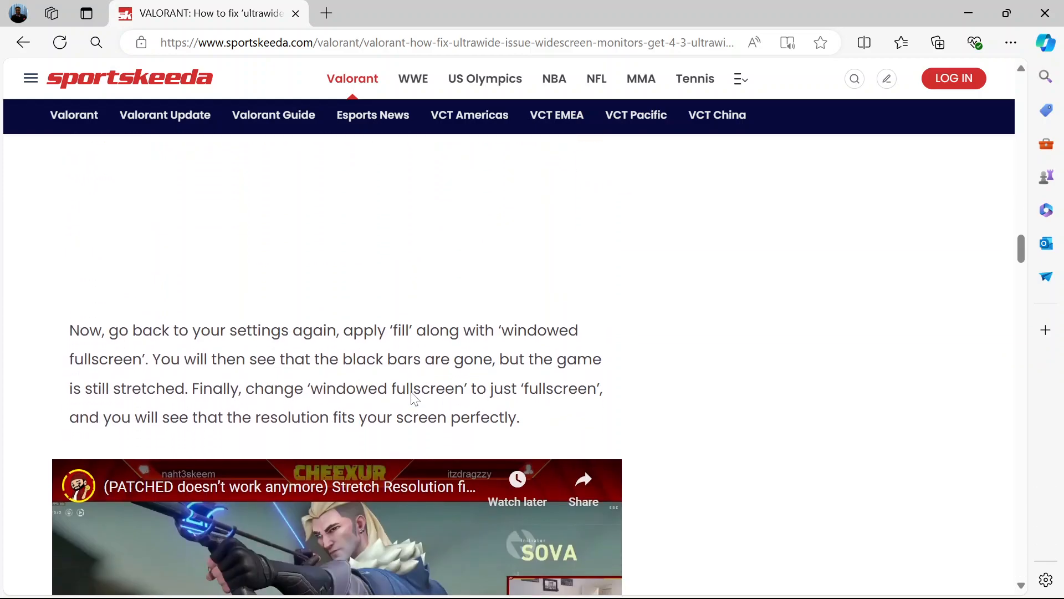